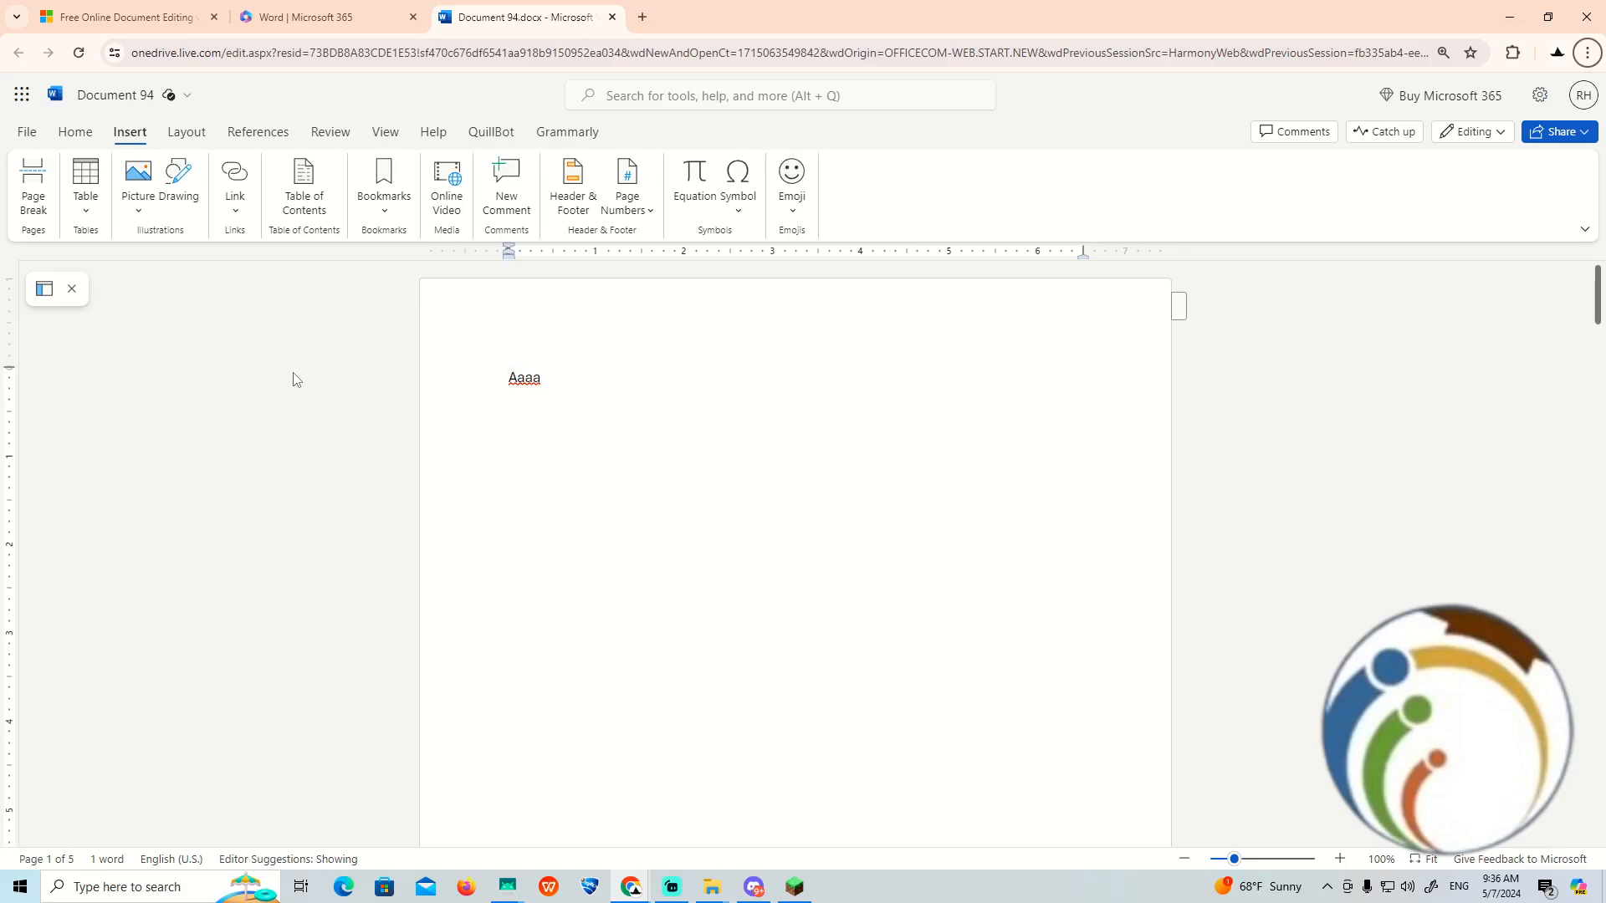
mouse_move(1587, 50)
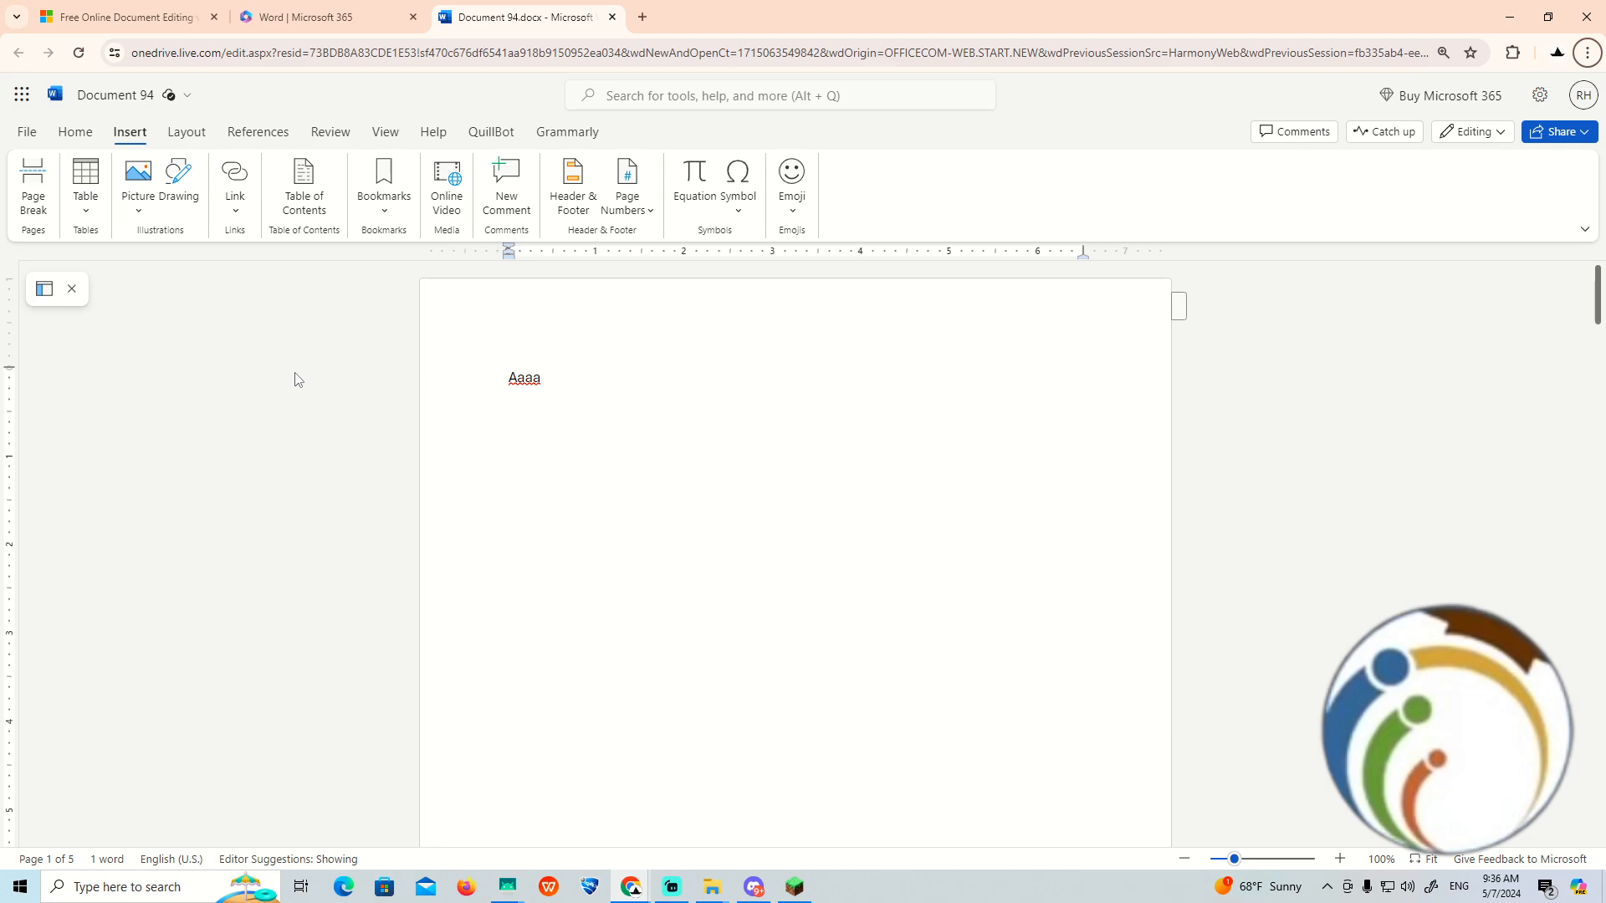
mouse_move(1592, 52)
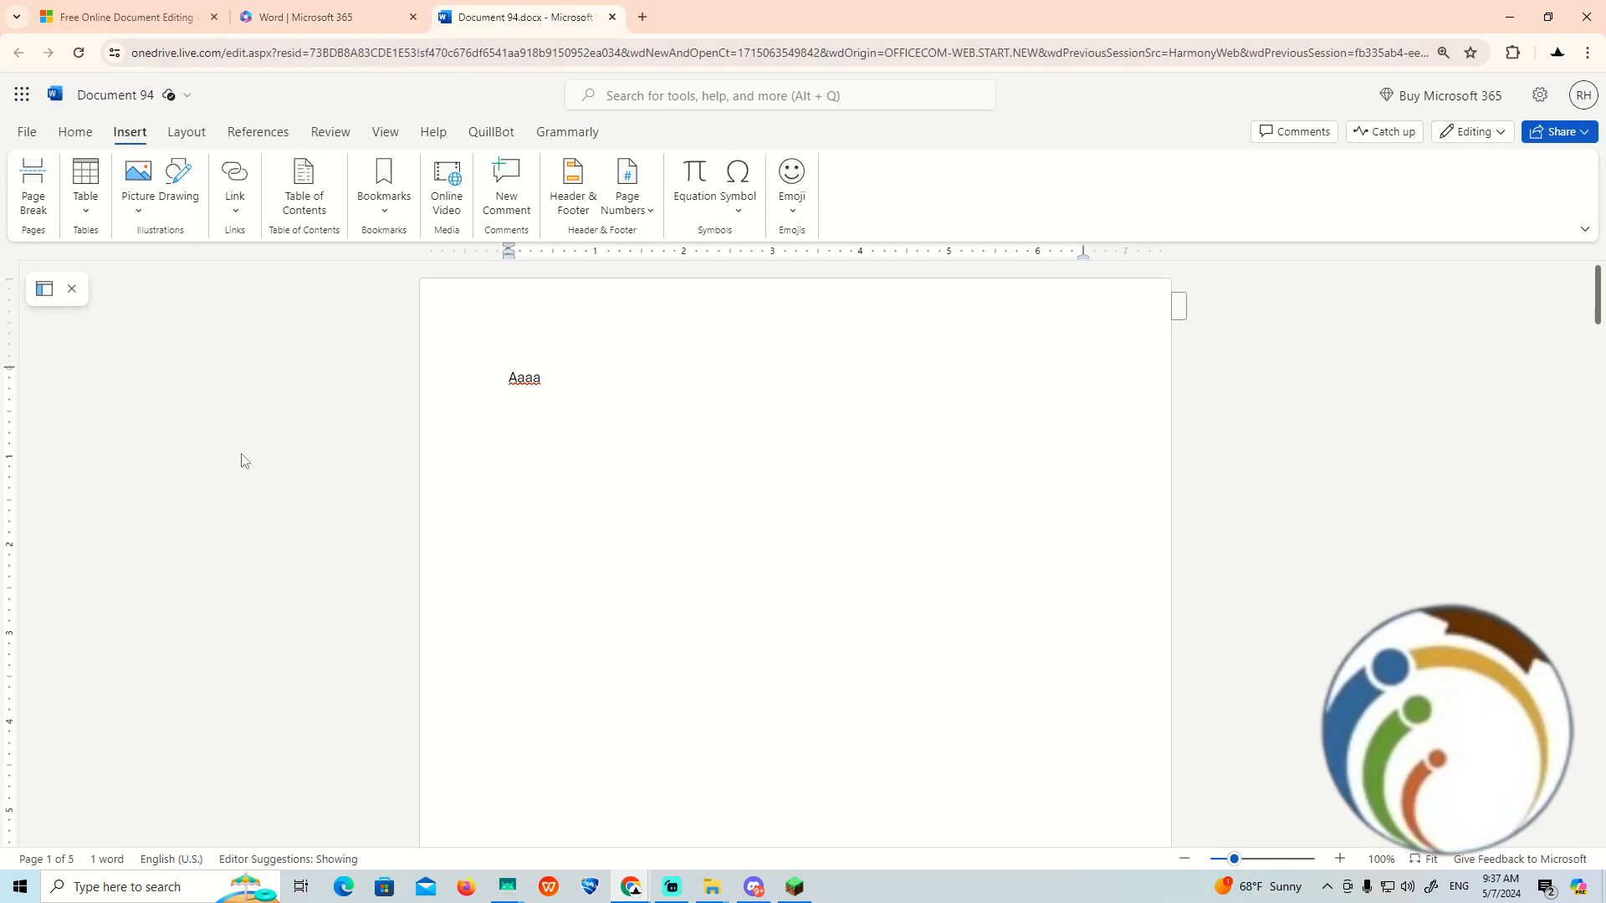
mouse_move(1588, 51)
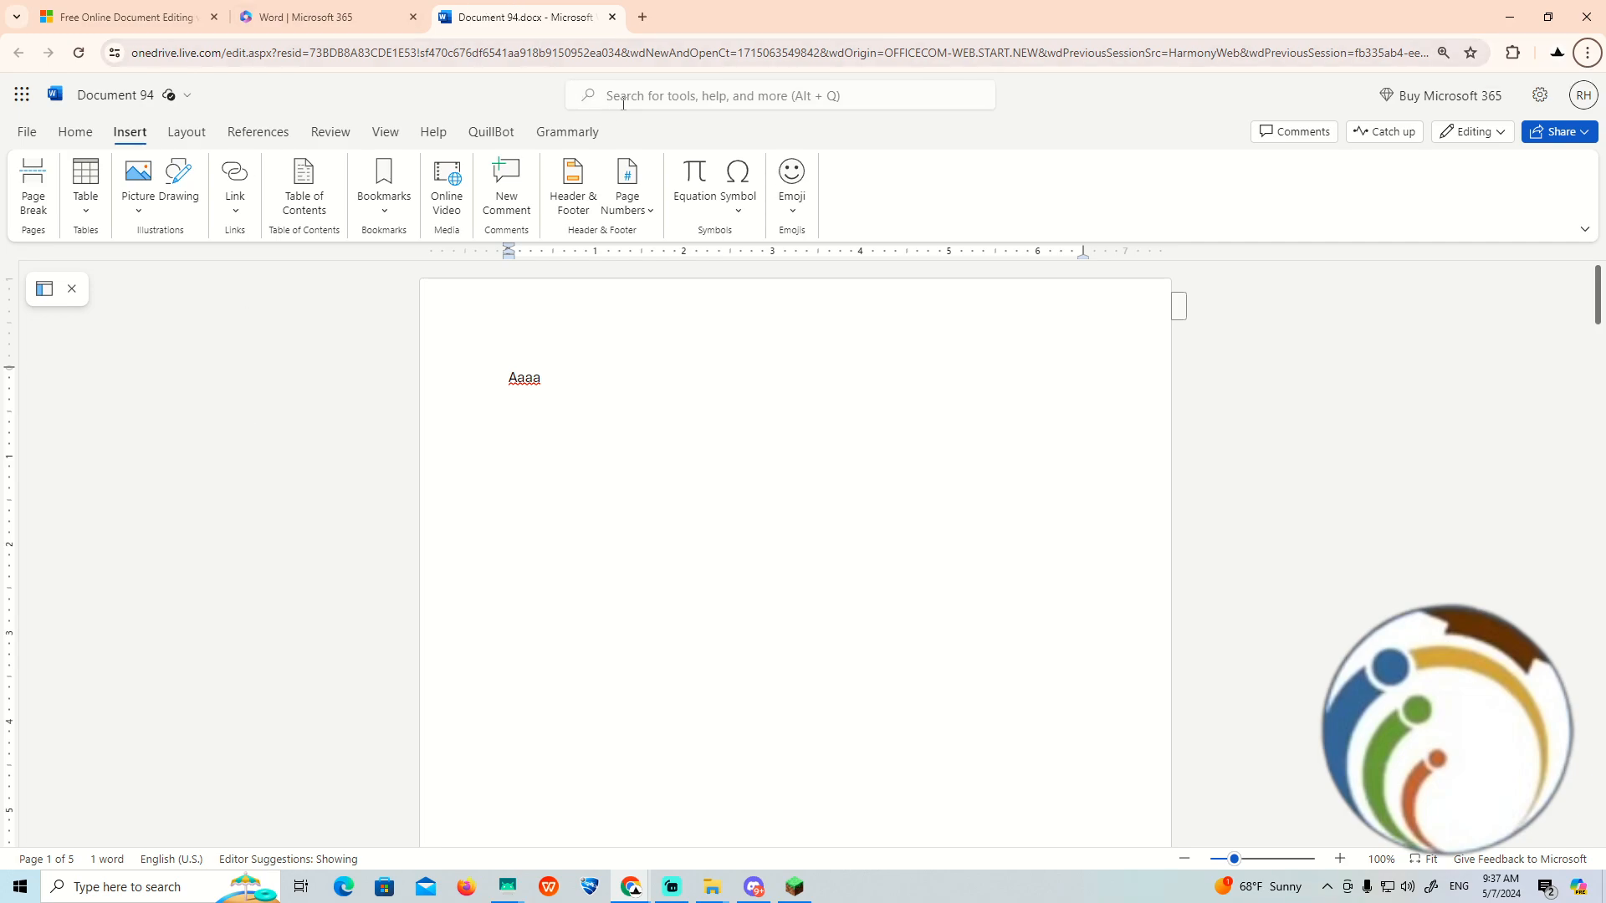
Step: Search for "dark mode" and turn on Dark Mode from the Actions results
click(779, 96)
text(dark mode)
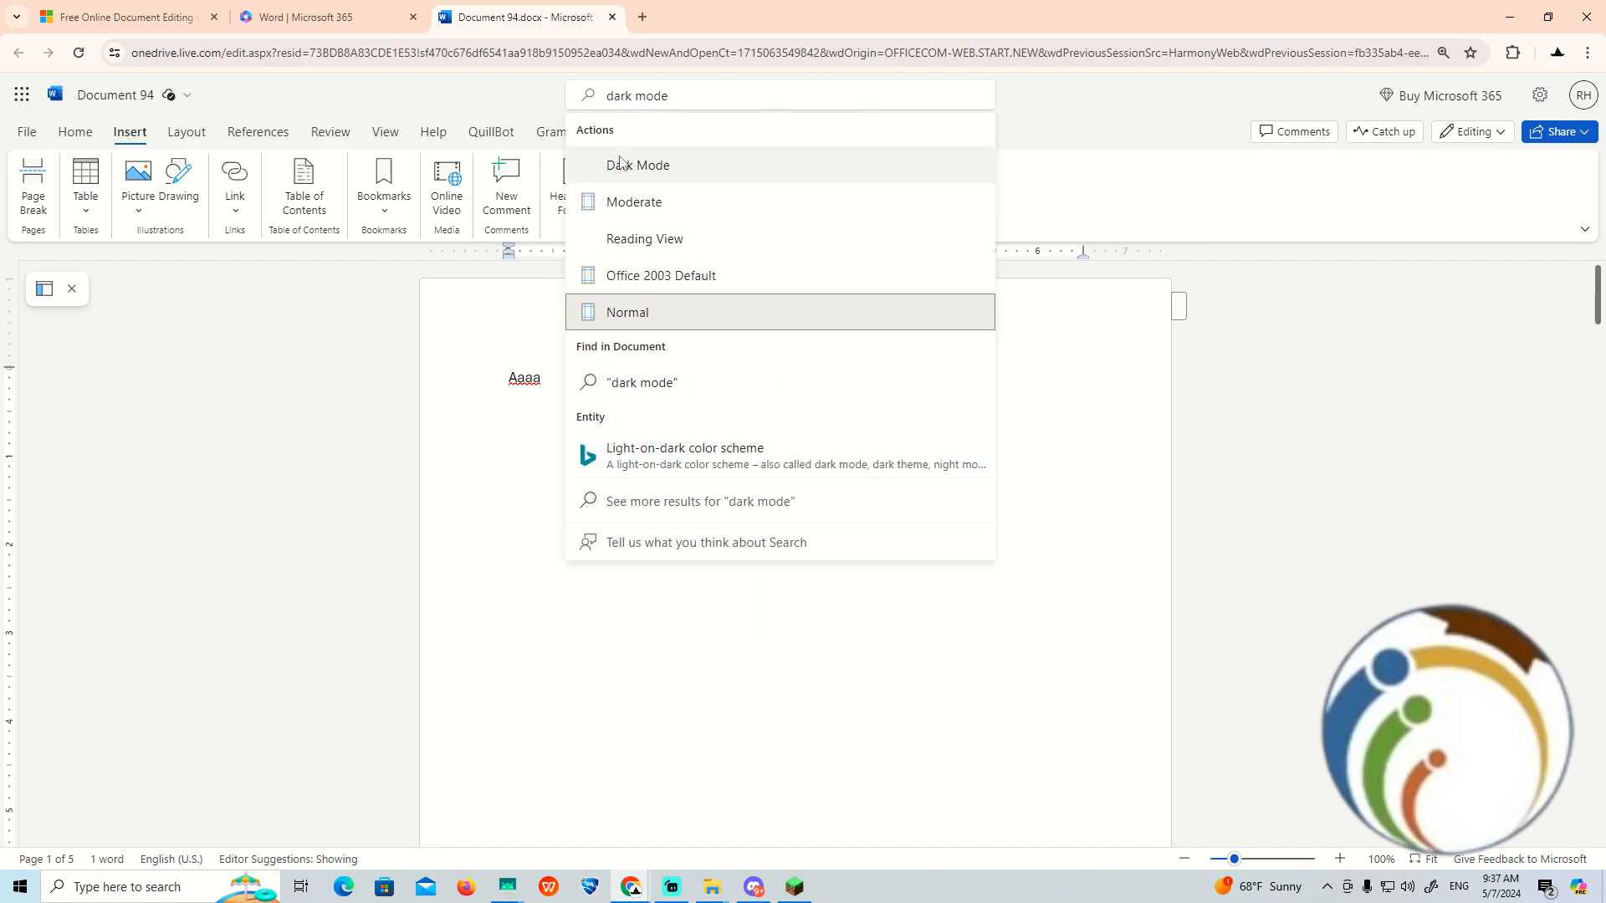
click(637, 165)
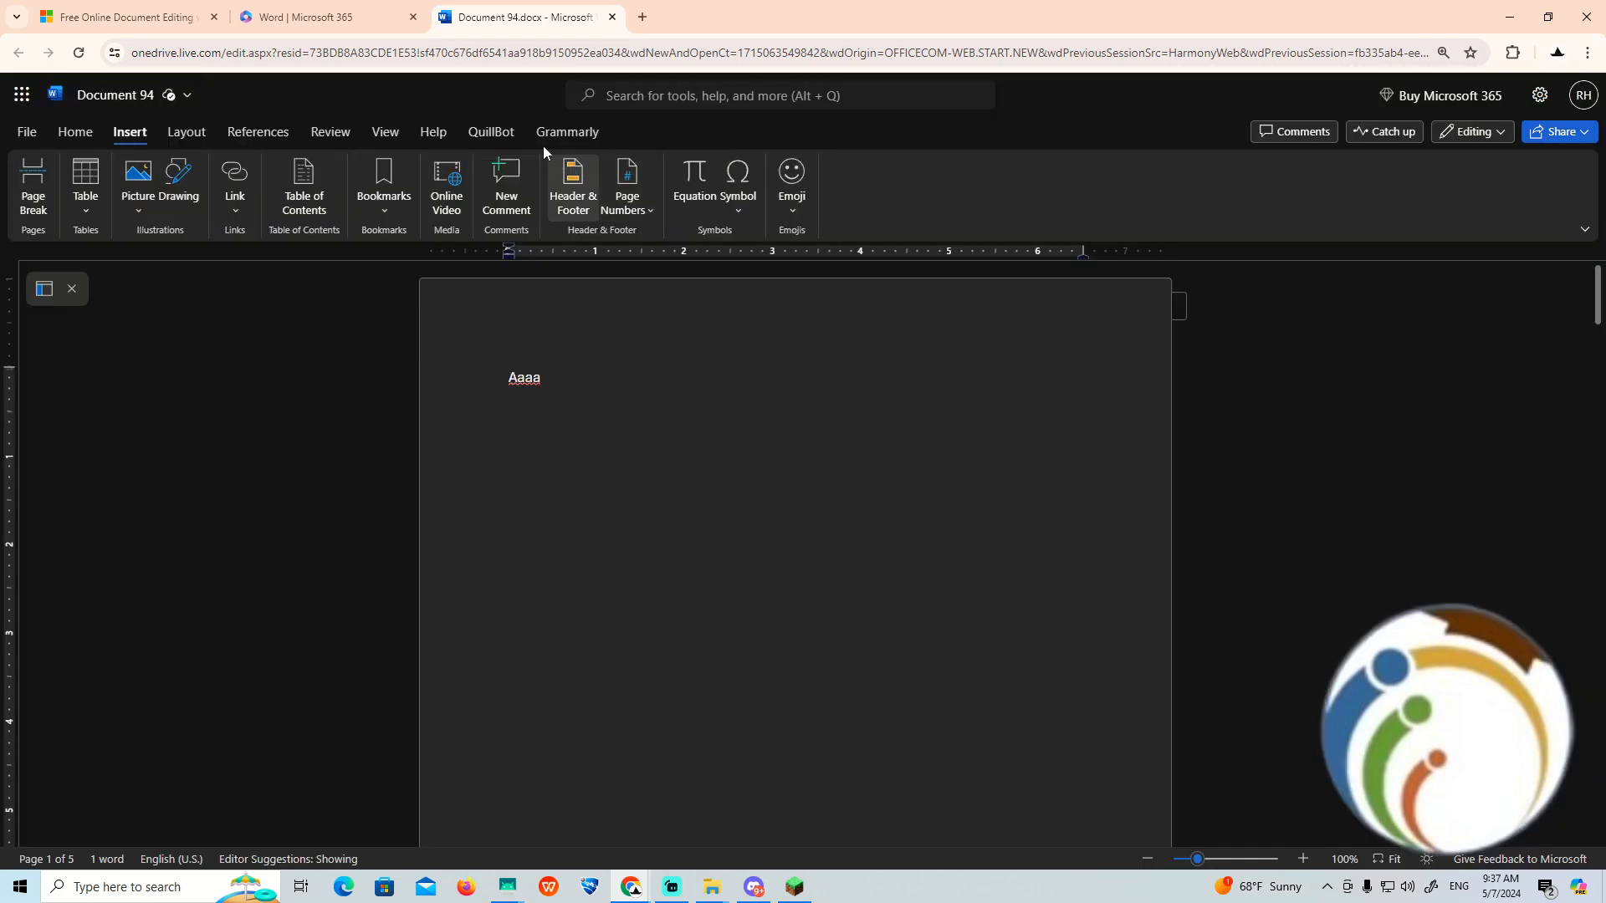
Step: Turn Dark Mode off so Document 94 shows in light mode
click(26, 132)
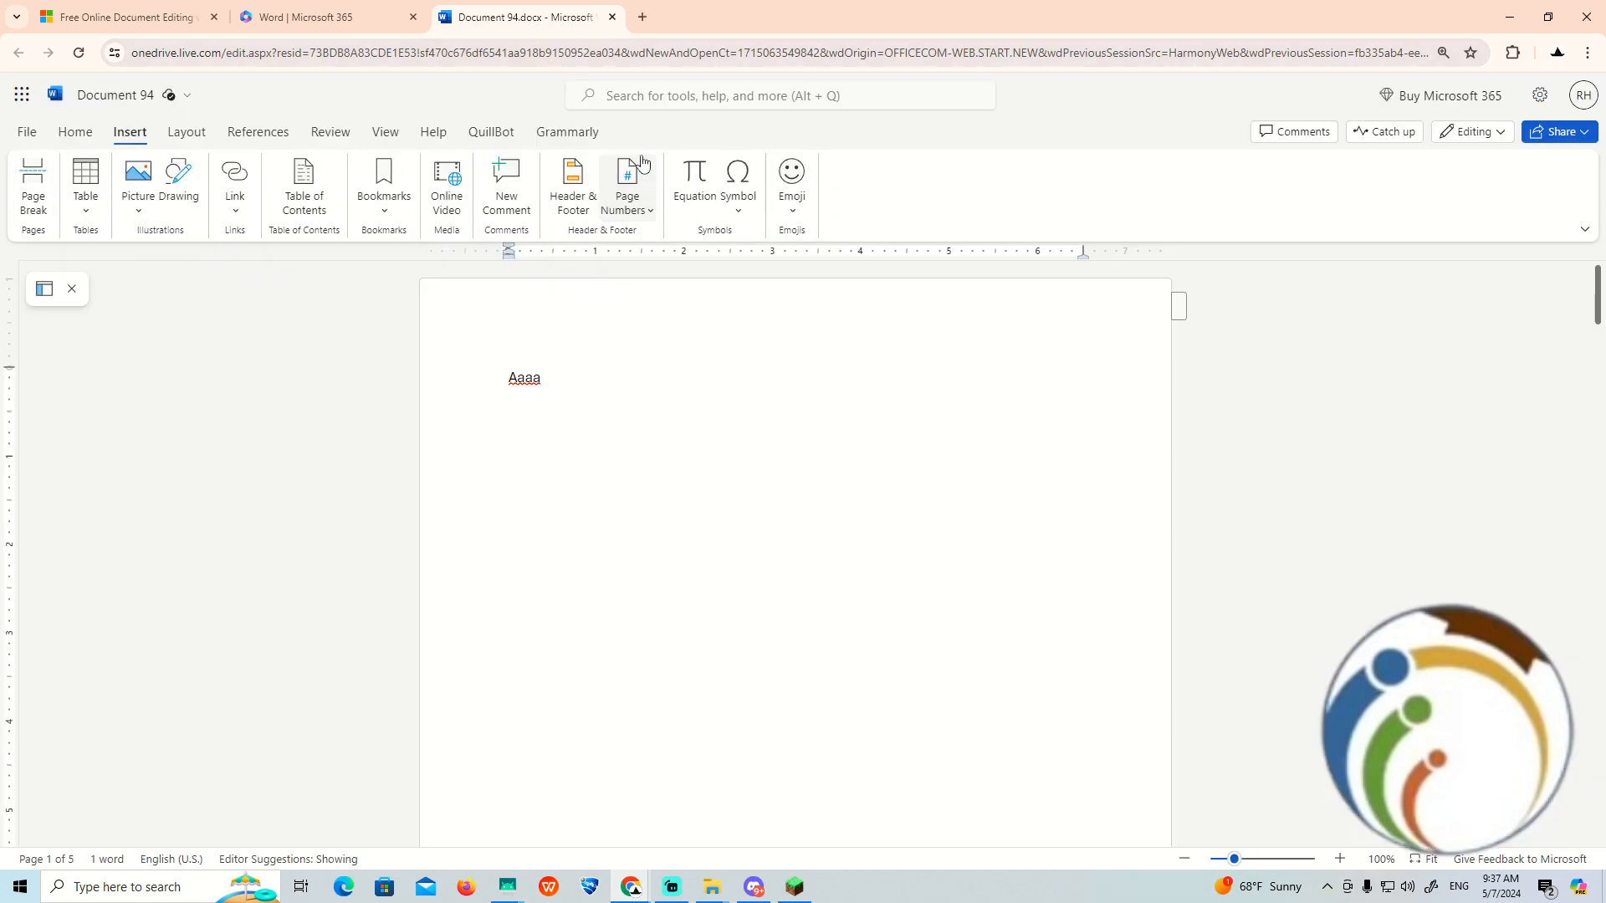
mouse_move(423, 277)
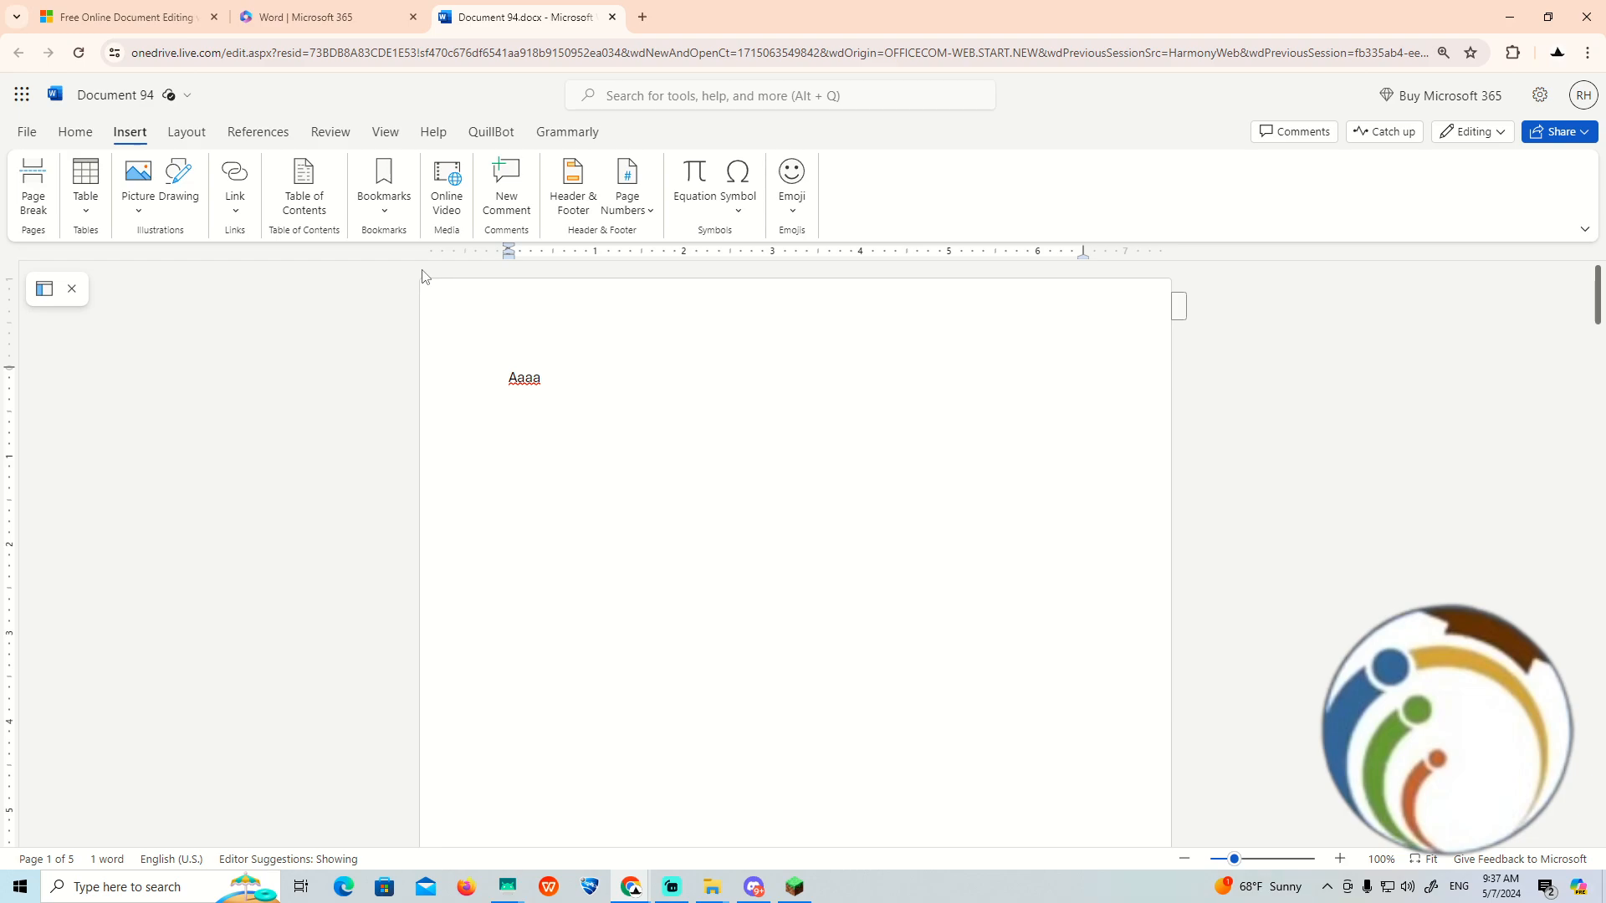
Step: Show the spelling correction menu for the underlined word "Aaaa"
click(1582, 94)
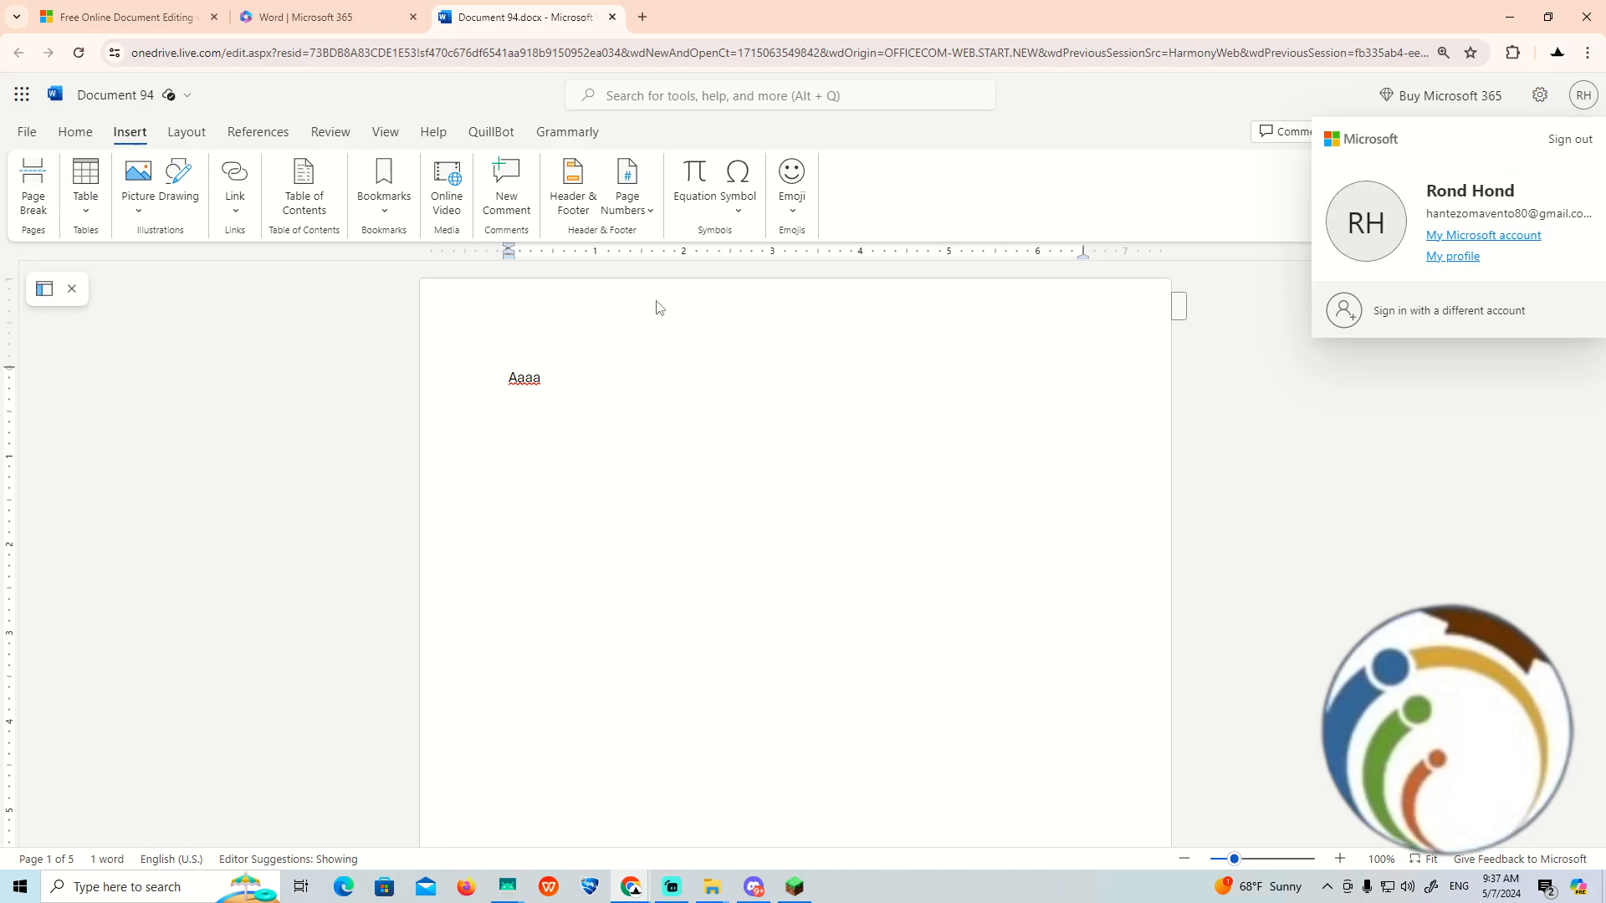
right_click(523, 377)
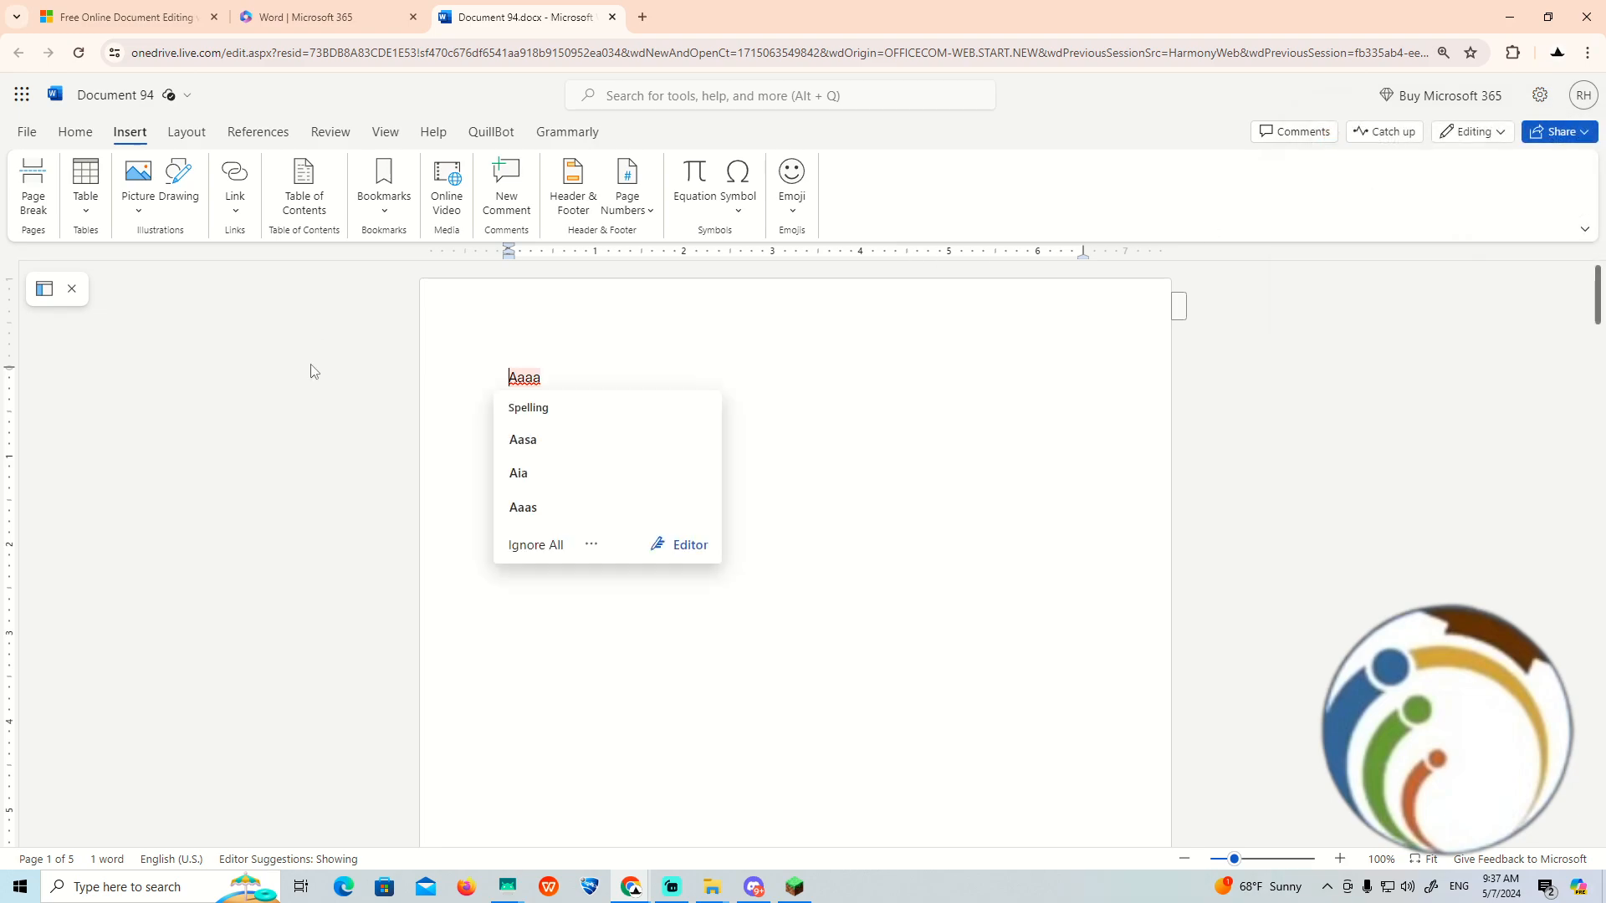